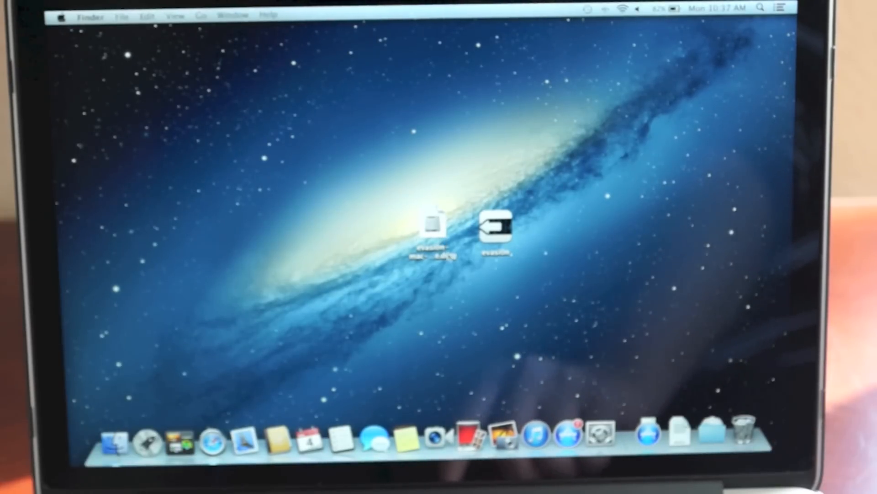
Mount the evasi0n 1.0 disk image, revealing the app, changelog and README.
click(433, 223)
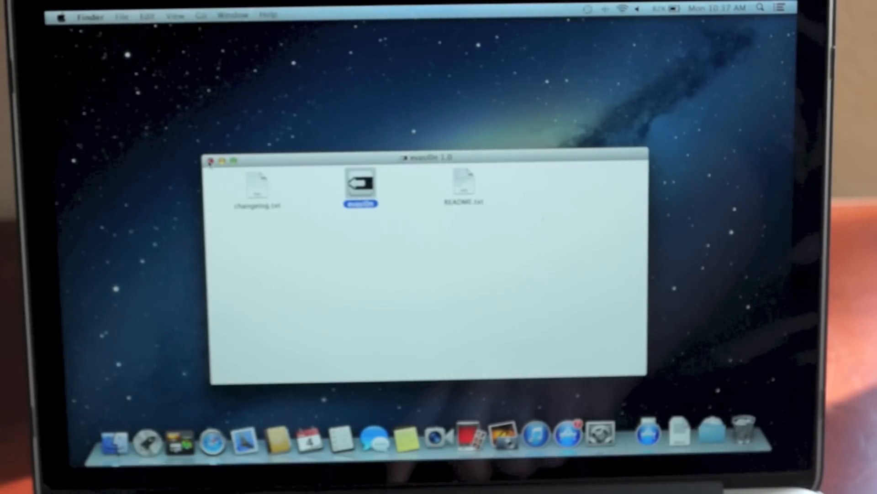
Launch the evasi0n app and allow it past the Gatekeeper warning.
double_click(360, 182)
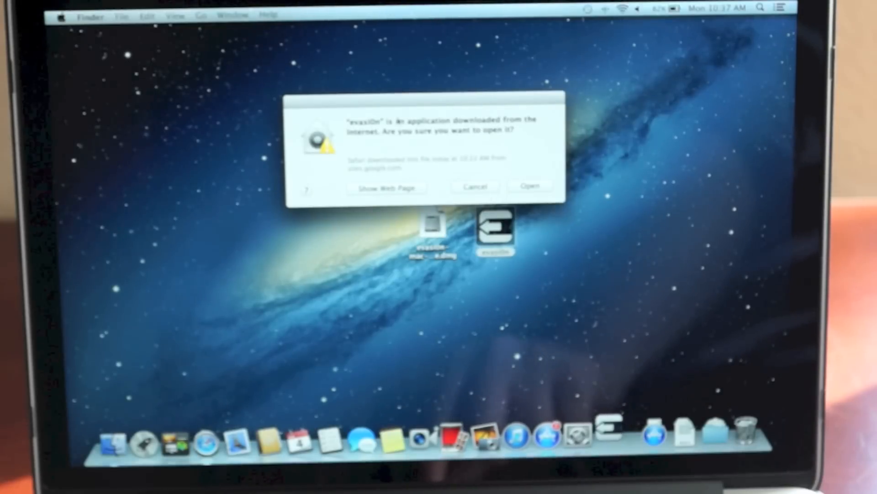
click(529, 187)
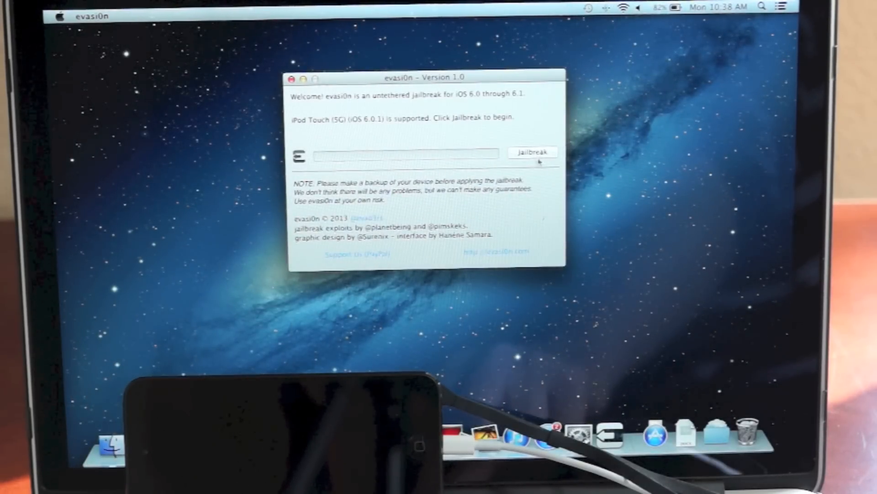
click(532, 152)
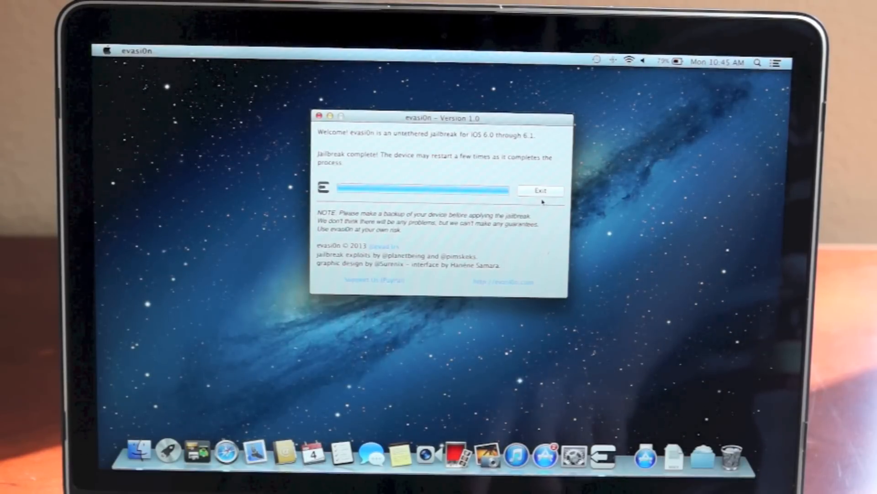
Exit evasi0n after it reports 'Jailbreak complete', returning to the desktop.
click(539, 190)
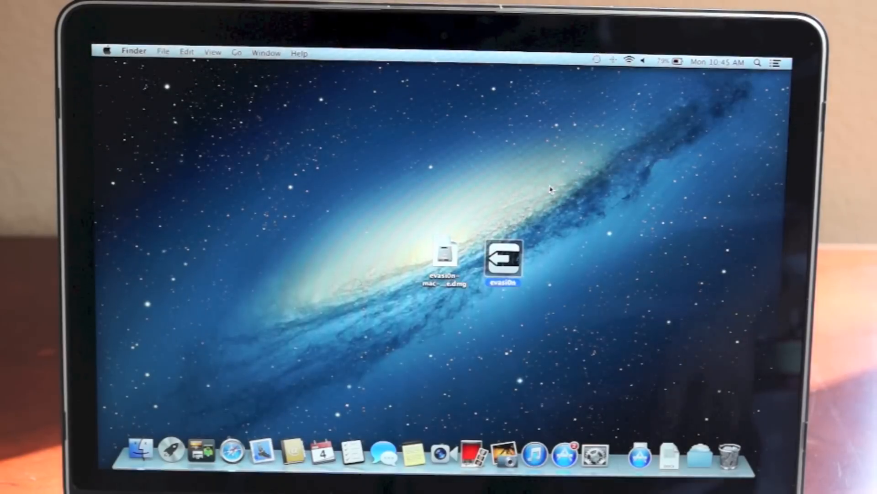